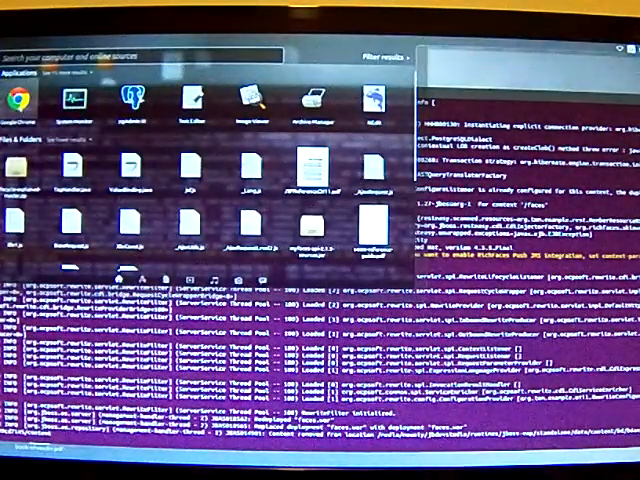
Launch Google Chrome from the Unity Dash applications list
click(12, 102)
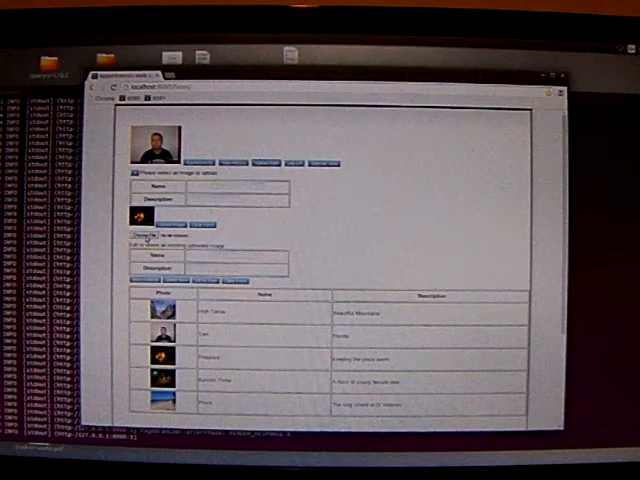
Open the file chooser from the photo app's upload form at localhost:8080
click(145, 224)
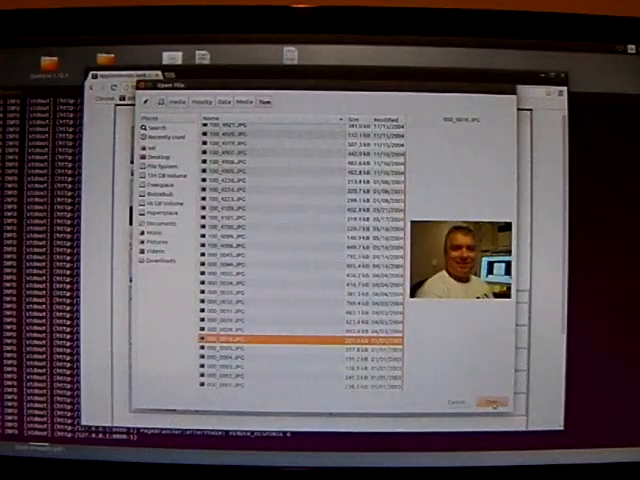
Confirm the portrait JPG in the Open File dialog so its thumbnail appears
click(488, 401)
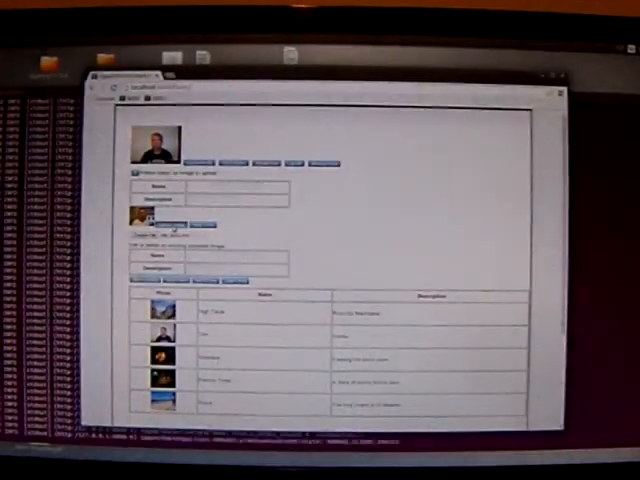